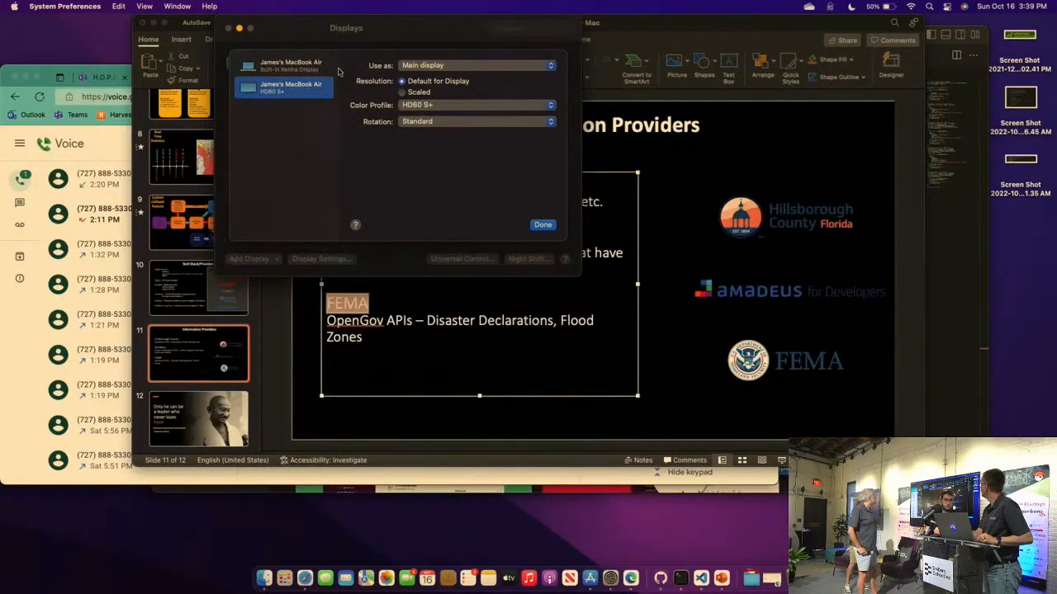
Step: Set the second display to extend the desktop and dismiss the Displays settings
{"action": "left_click", "coordinate": [284, 66]}
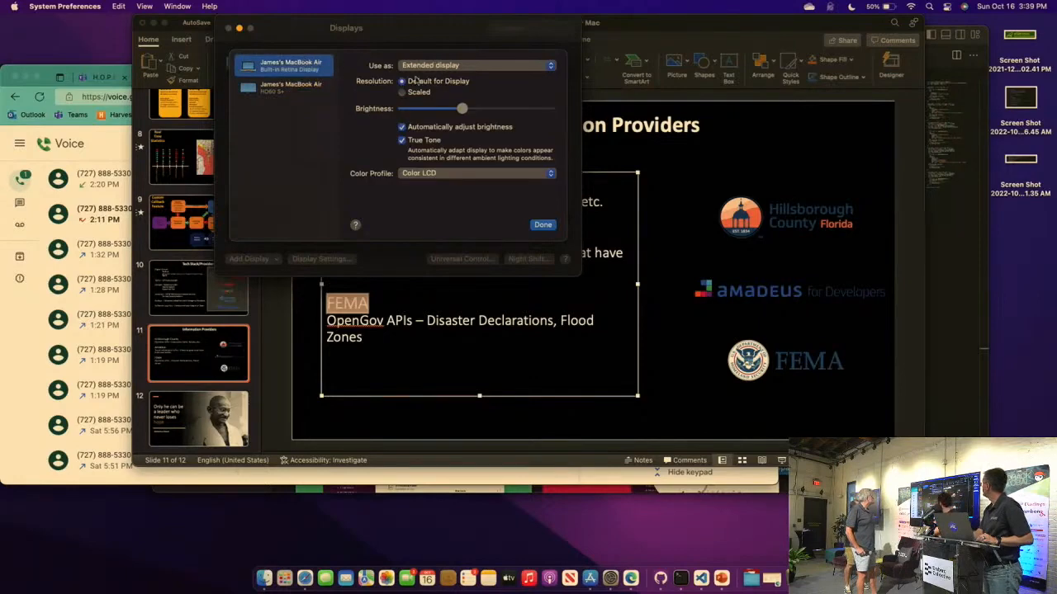
{"action": "left_click", "coordinate": [477, 66]}
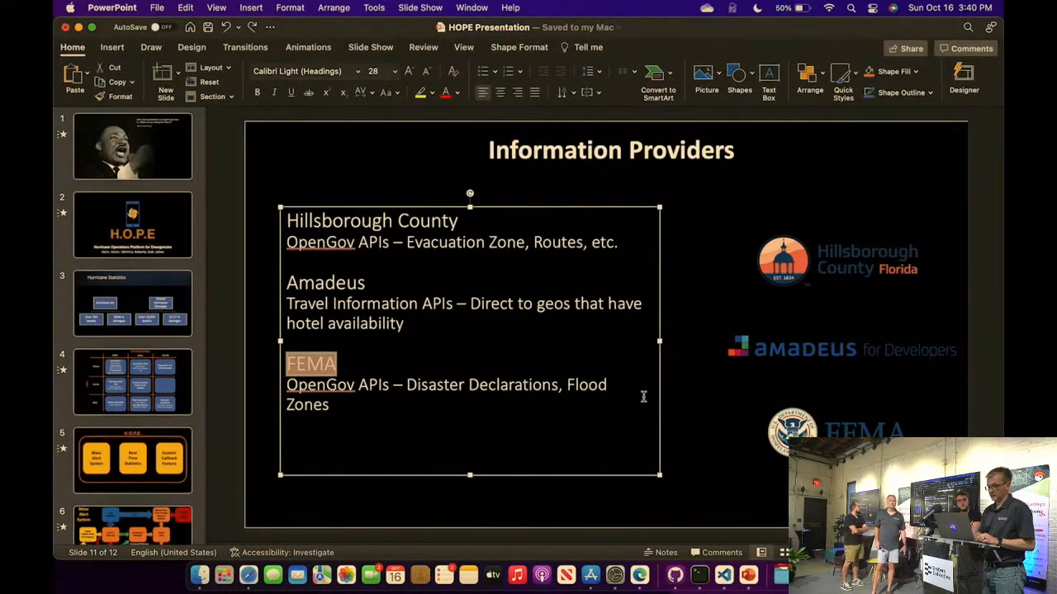
Step: Jump to the H.O.P.E title slide with the team names in the thumbnail pane
{"action": "left_click", "coordinate": [132, 225]}
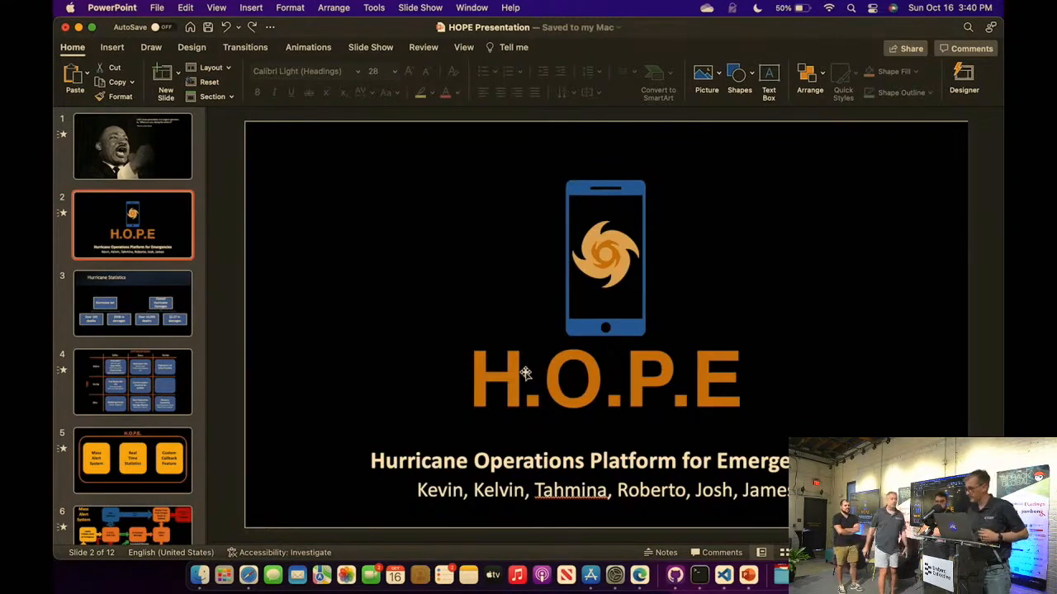
{"action": "mouse_move", "coordinate": [650, 439]}
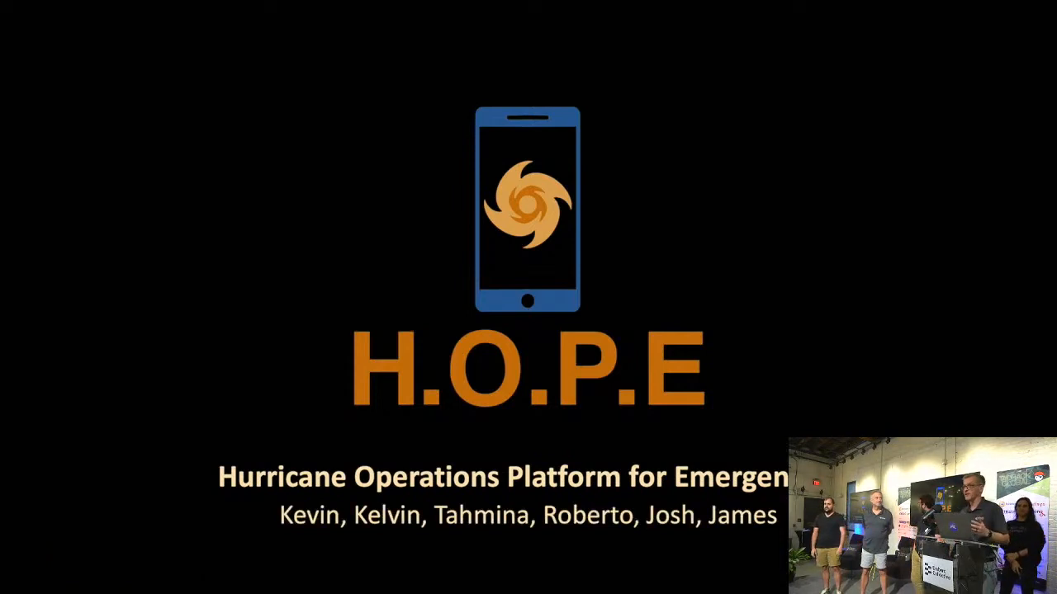
Step: Advance the running slide show to the next slide
{"action": "key", "text": "right"}
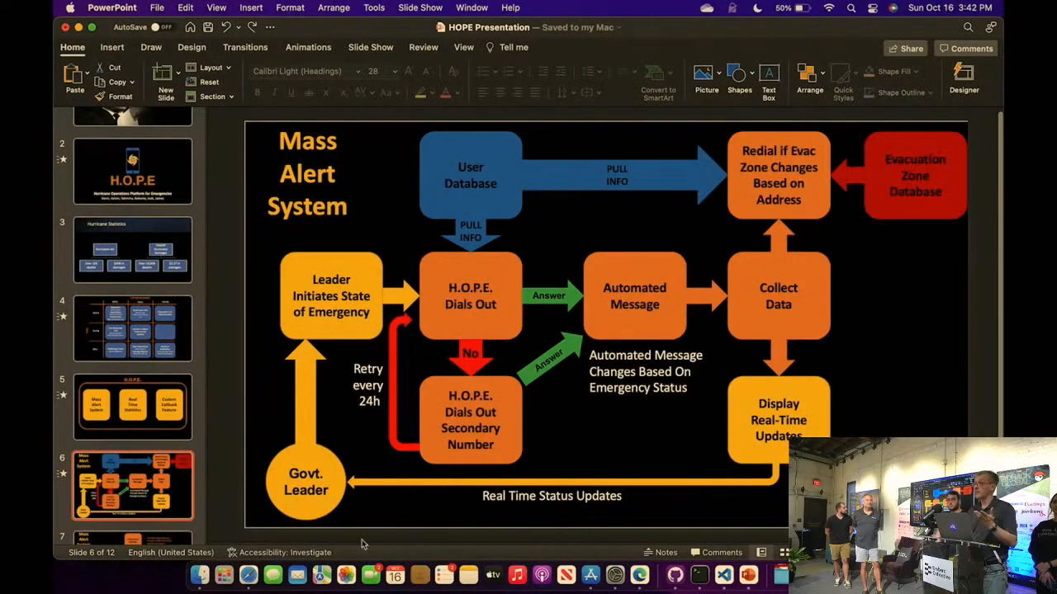
Step: On the localhost H.O.P.E portal in Edge, set Zone D to Evacuation Ordered, then switch tabs back
{"action": "left_click", "coordinate": [637, 575]}
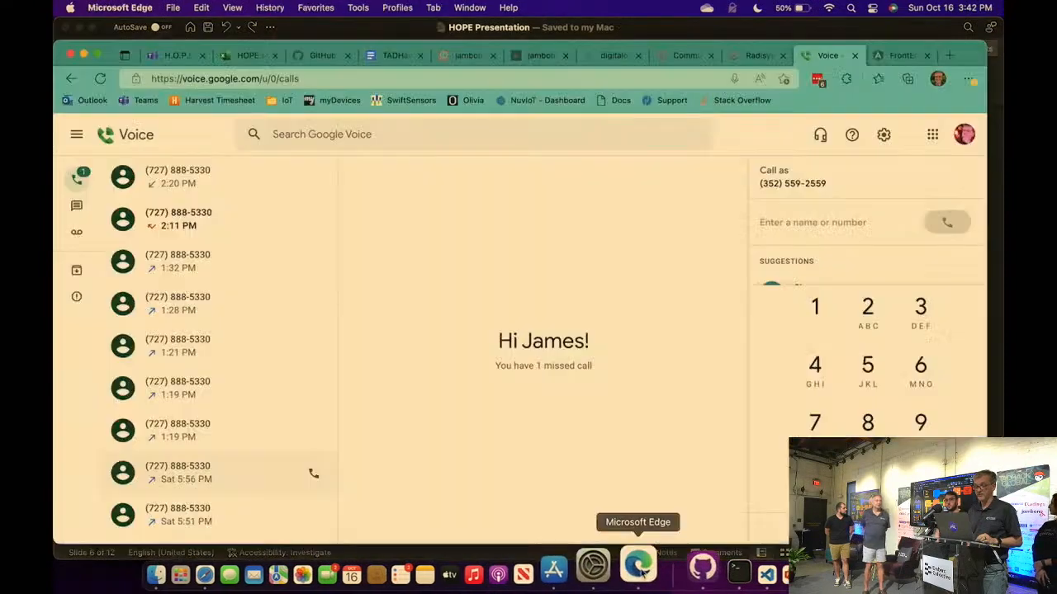
{"action": "left_click", "coordinate": [898, 56]}
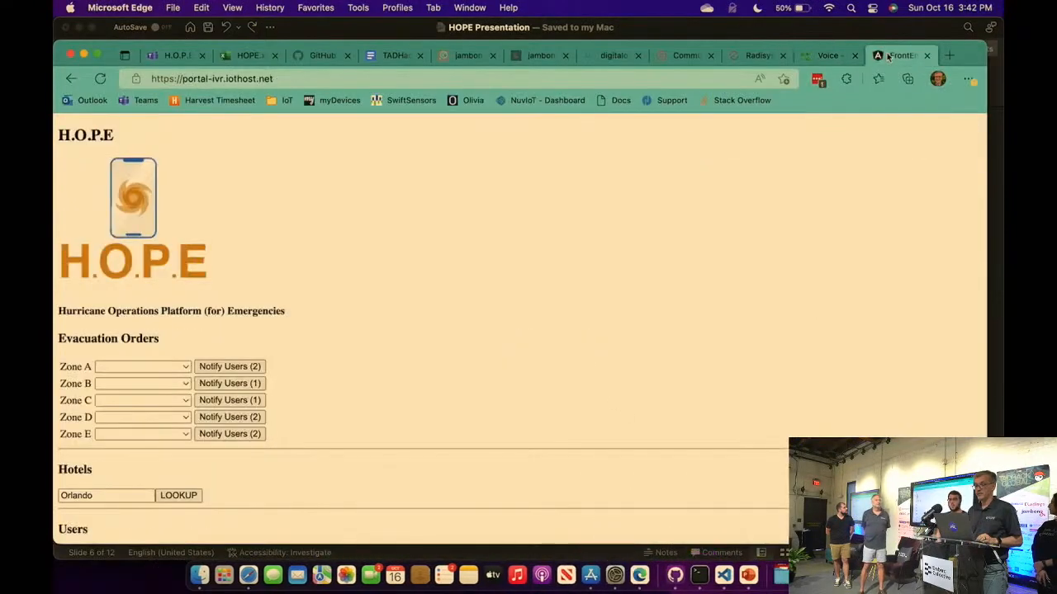
{"action": "left_click", "coordinate": [142, 416]}
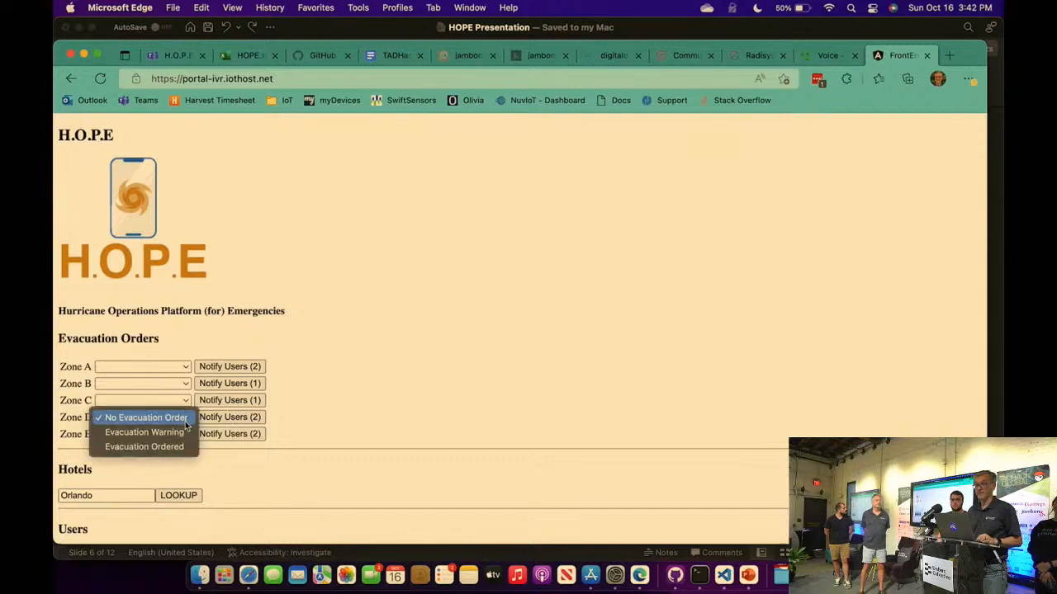
{"action": "left_click", "coordinate": [145, 446]}
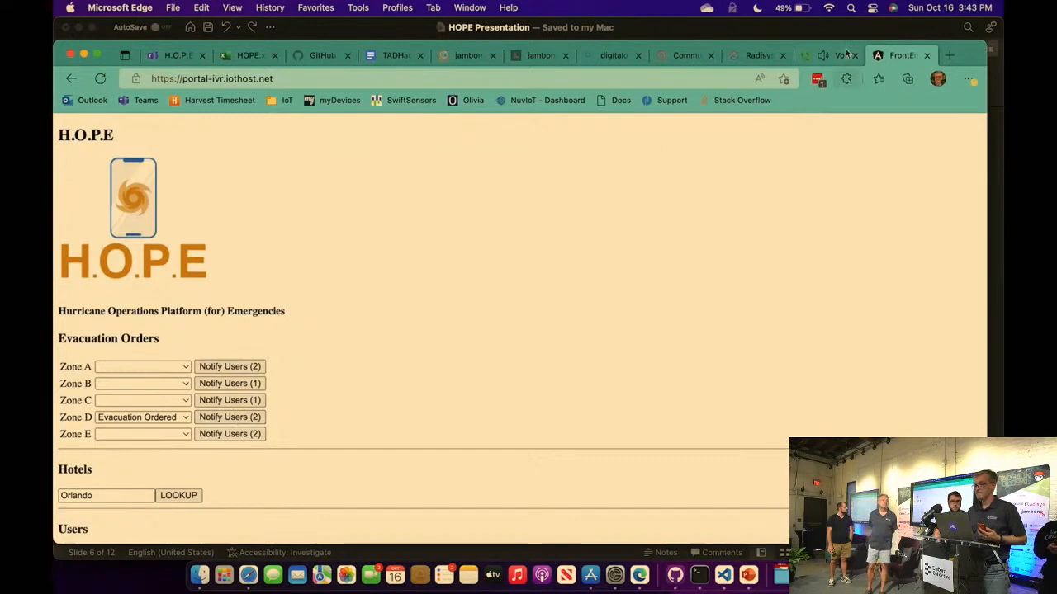
{"action": "left_click", "coordinate": [836, 56]}
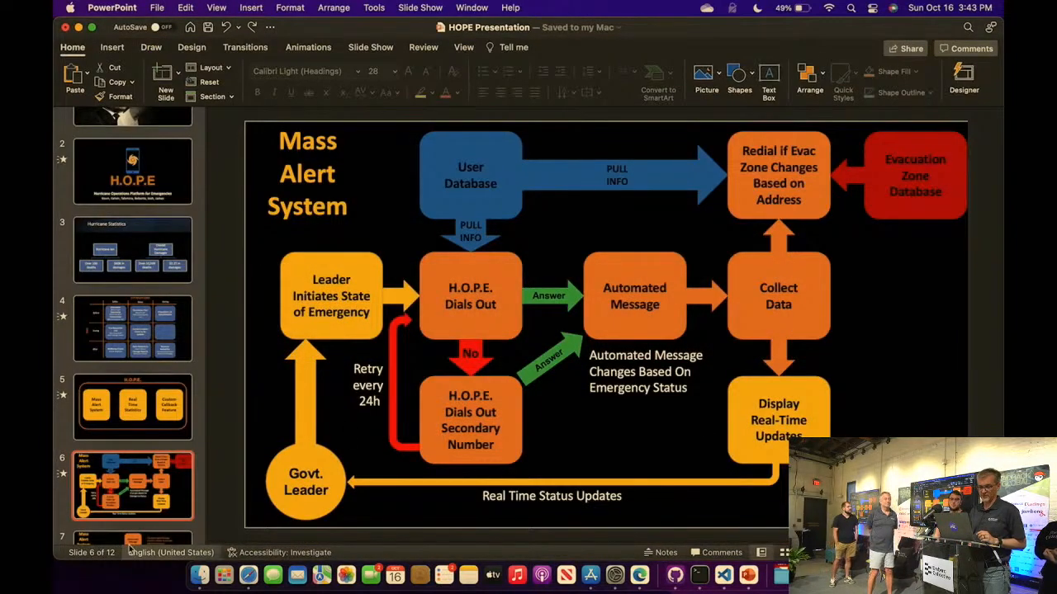
Step: Jump to the Before, During and After message slide and start presenting from it
{"action": "left_click", "coordinate": [132, 541]}
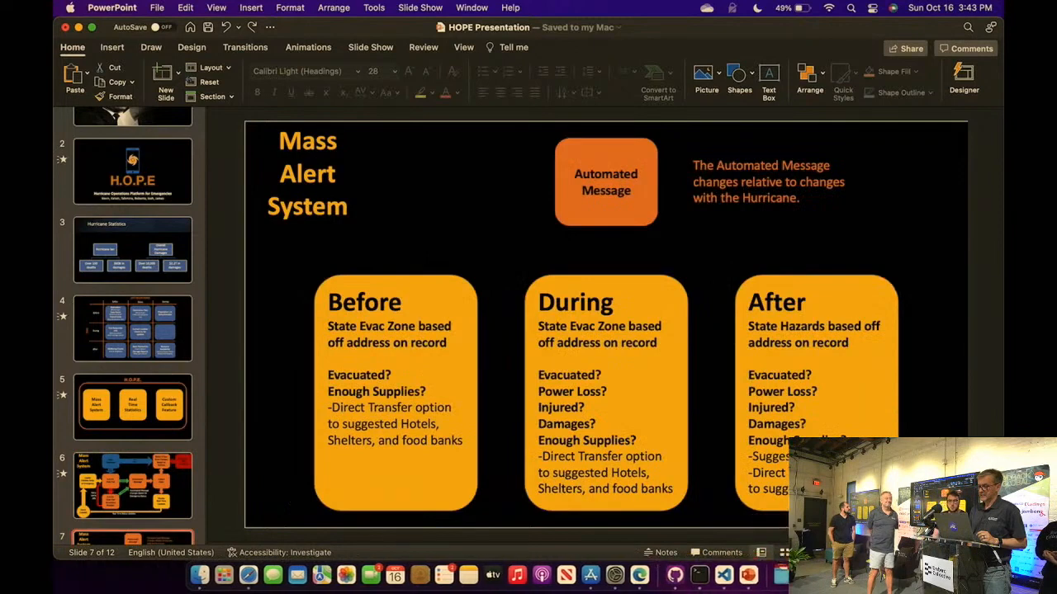
{"action": "left_click", "coordinate": [370, 46]}
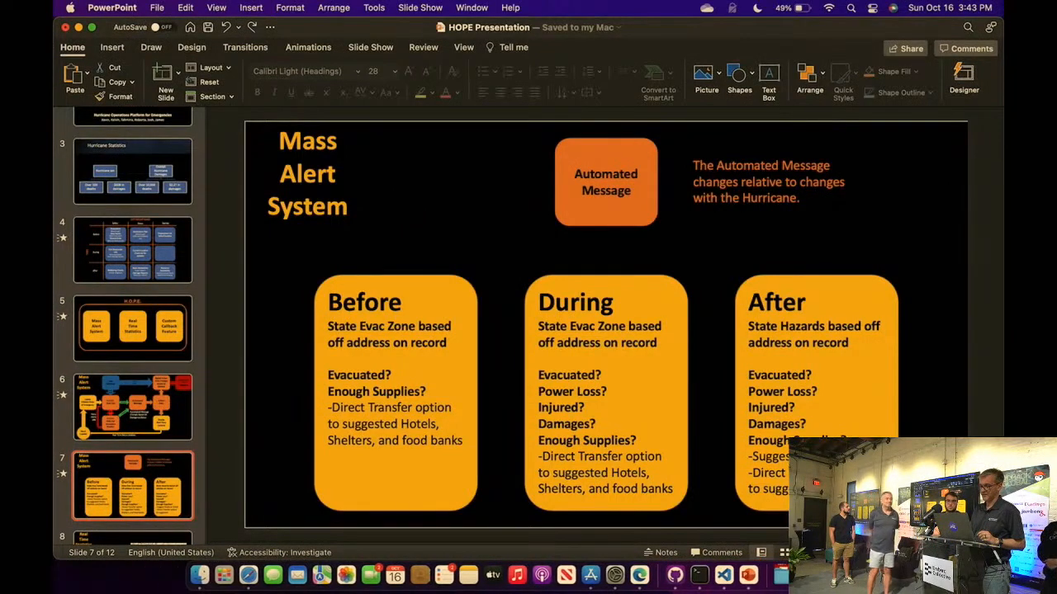
{"action": "left_click", "coordinate": [370, 46]}
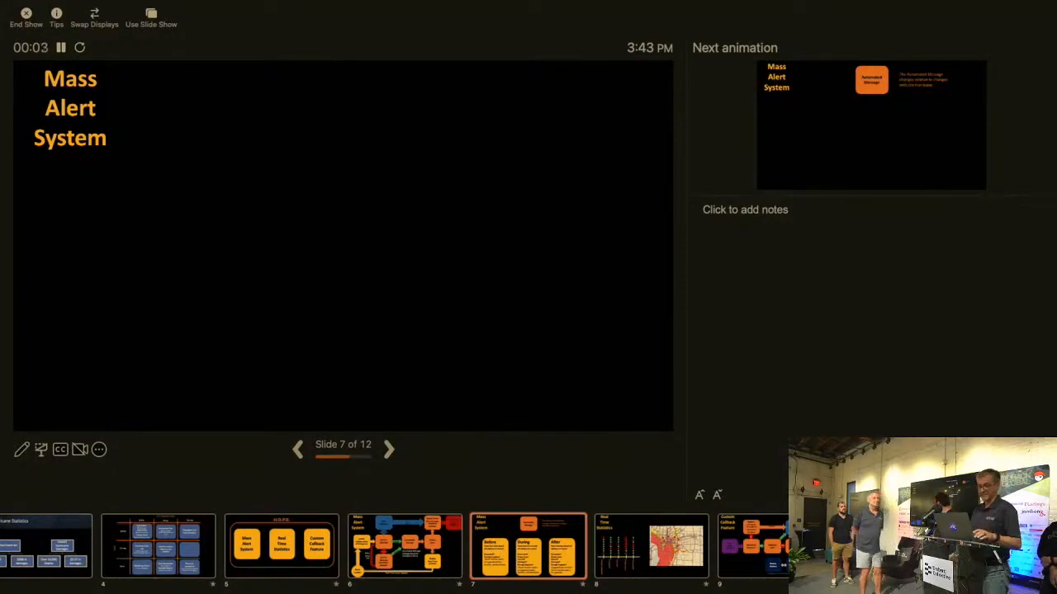
{"action": "left_click", "coordinate": [26, 13]}
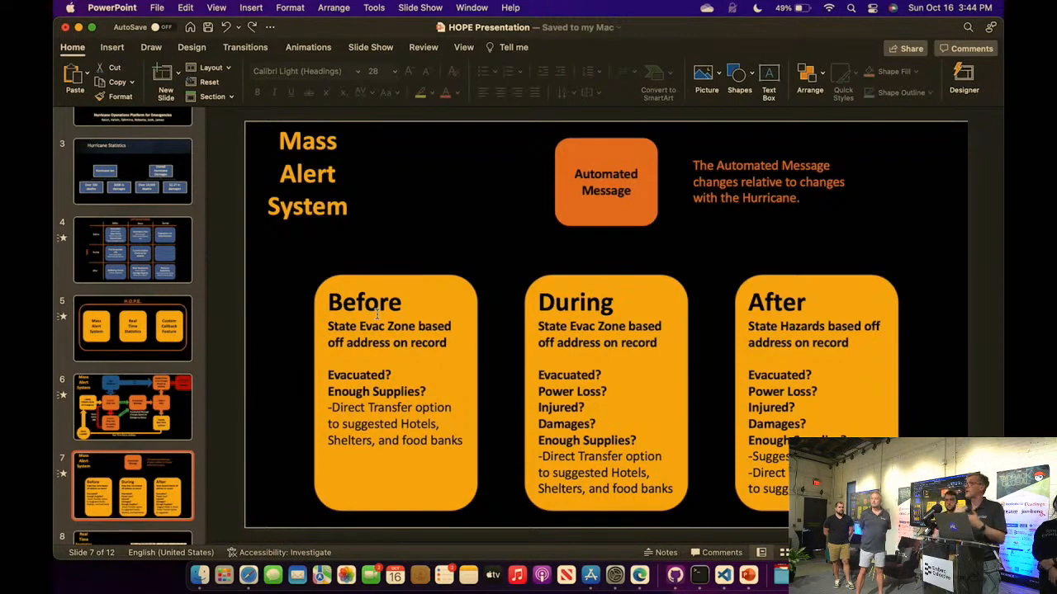
{"action": "mouse_move", "coordinate": [312, 289]}
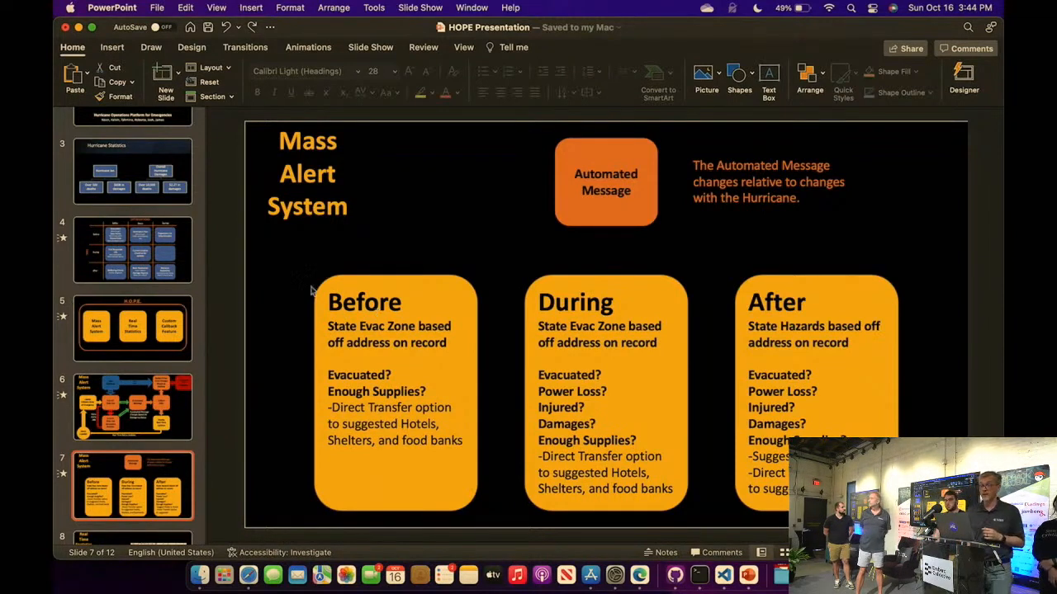
Step: Select the Real Time Statistics slide with the dot chart and evacuation map
{"action": "left_click", "coordinate": [132, 509]}
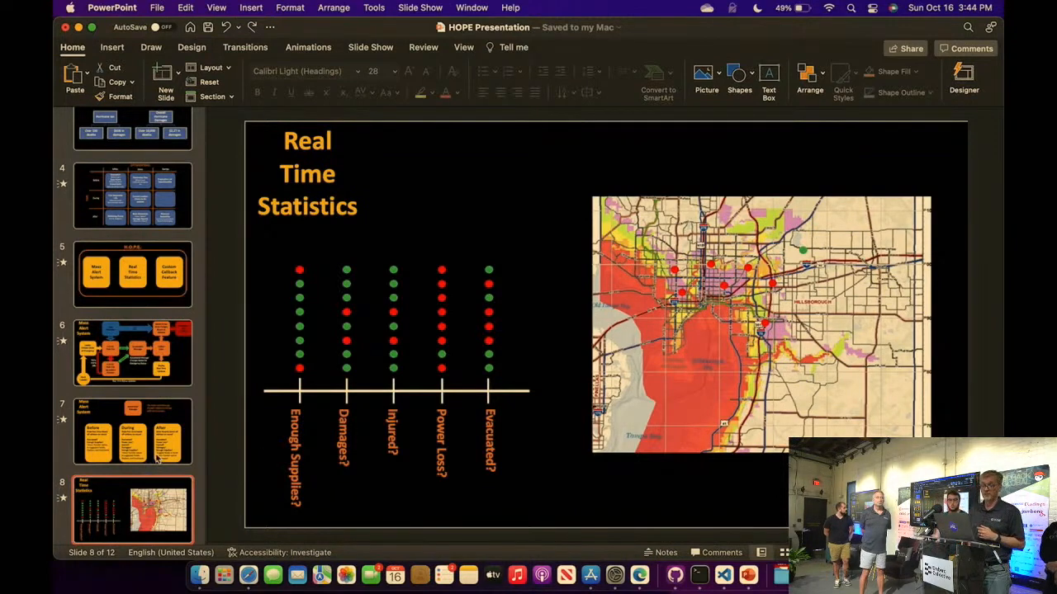
{"action": "left_click", "coordinate": [132, 436]}
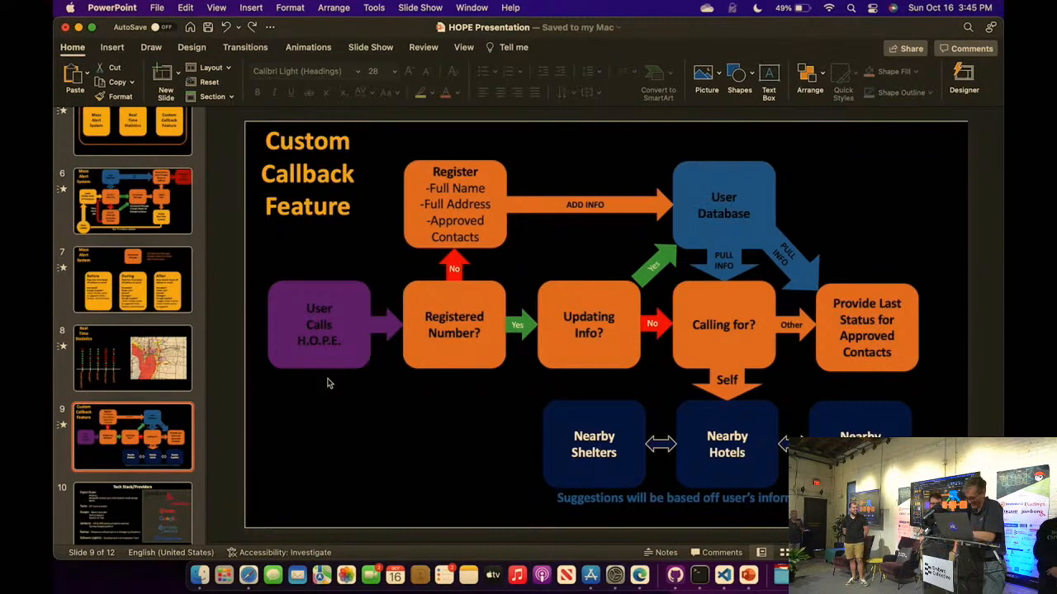
{"action": "mouse_move", "coordinate": [314, 390]}
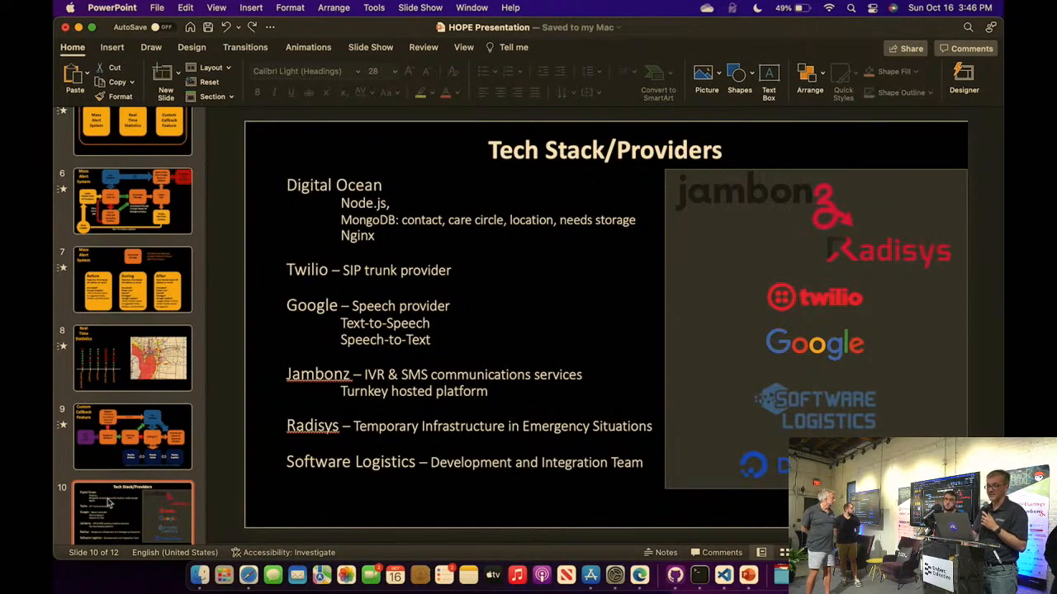
Step: Select the Information Providers slide listing county, Amadeus and FEMA APIs
{"action": "left_click", "coordinate": [132, 525]}
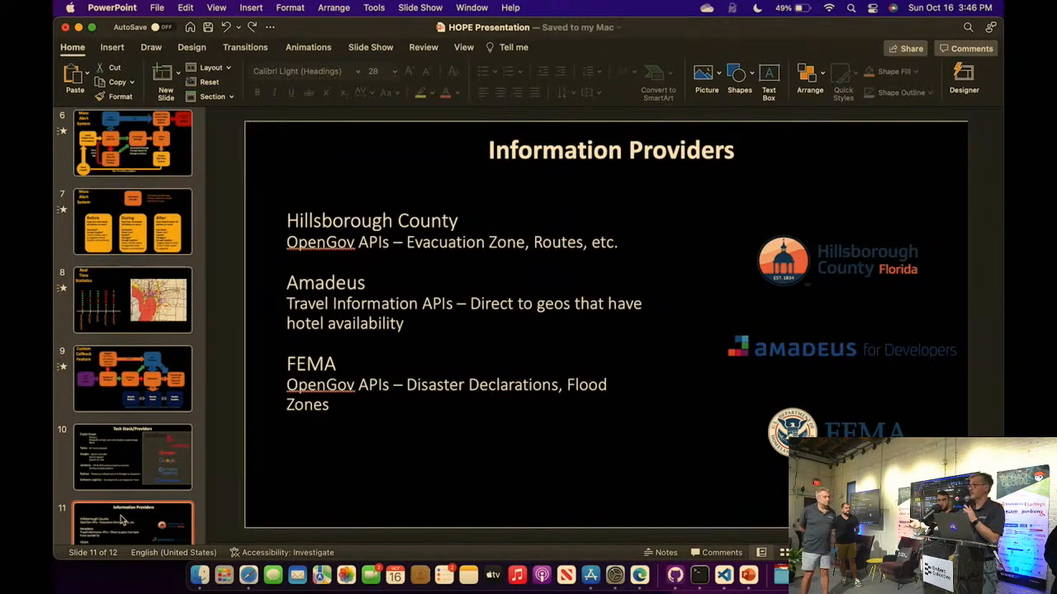
{"action": "mouse_move", "coordinate": [519, 419]}
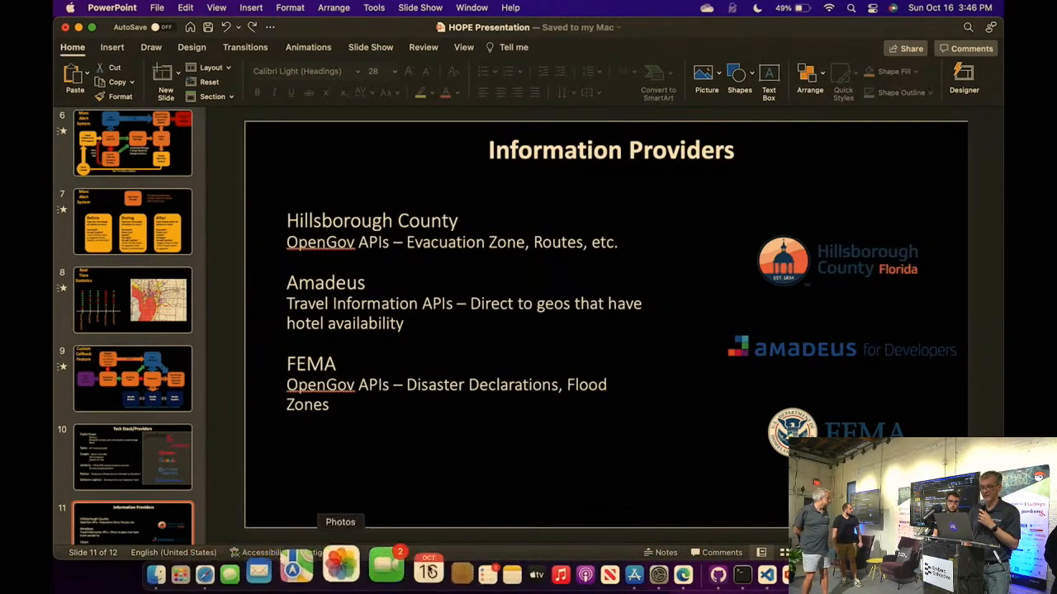
Step: Switch to Edge and bring up the localhost H.O.P.E portal, scrolling to the lookup section
{"action": "left_click", "coordinate": [634, 571]}
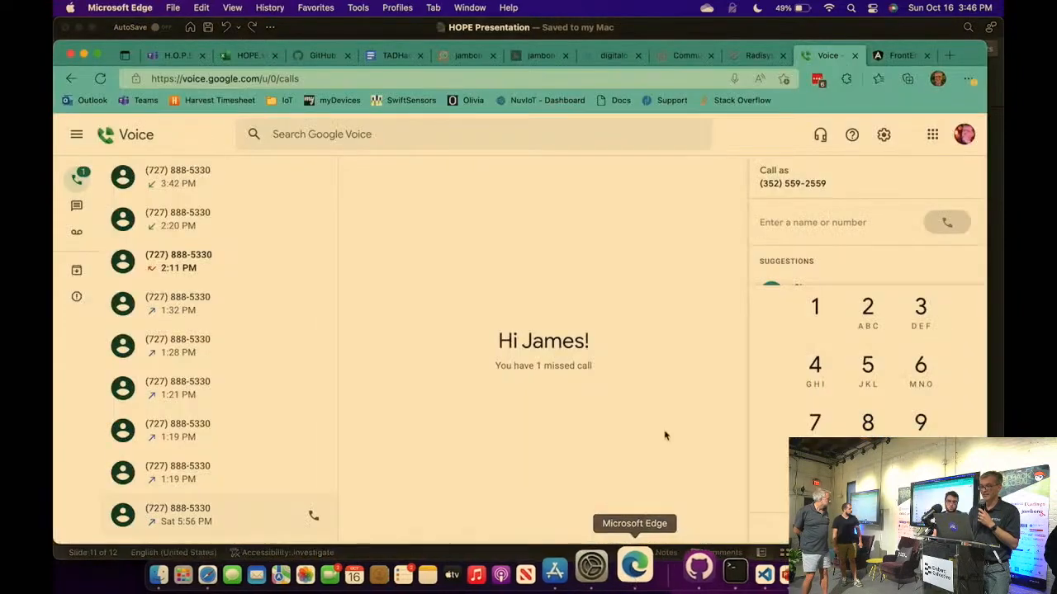
{"action": "left_click", "coordinate": [899, 56]}
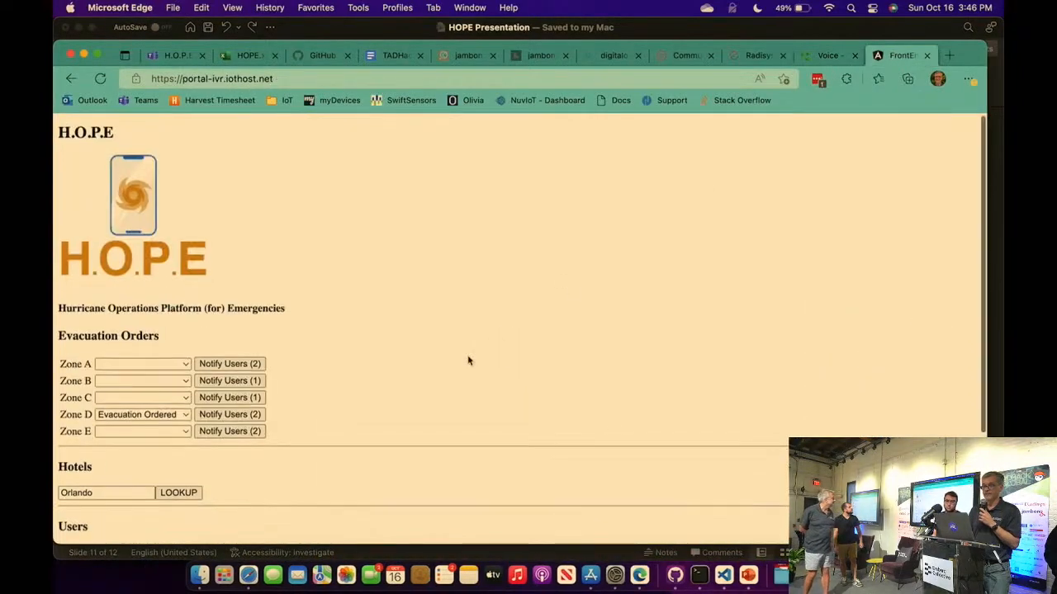
{"action": "scroll", "scroll_direction": "down", "scroll_amount": 3}
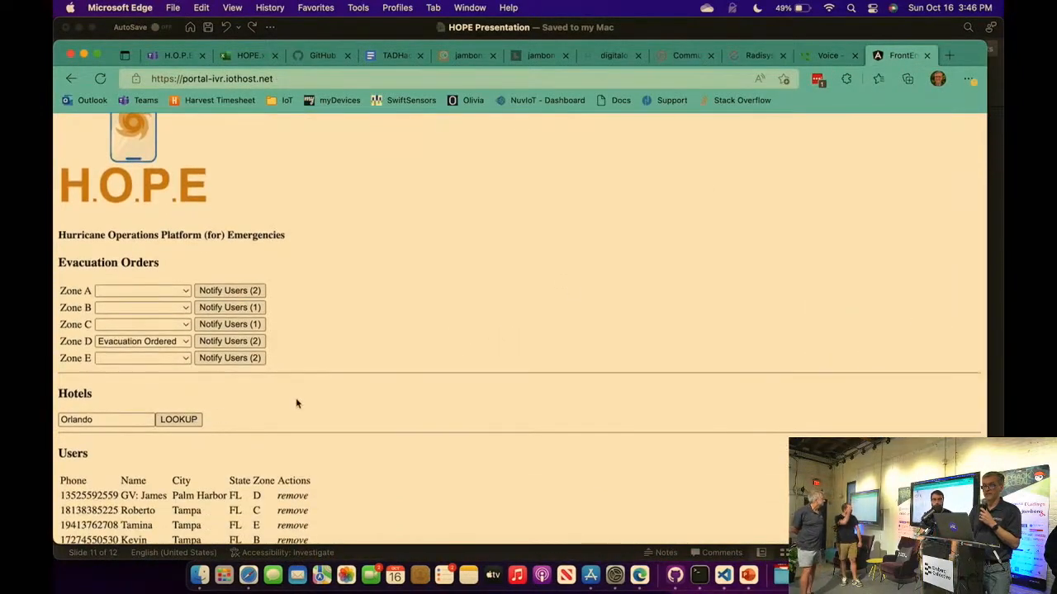
{"action": "scroll", "scroll_direction": "down", "scroll_amount": 3}
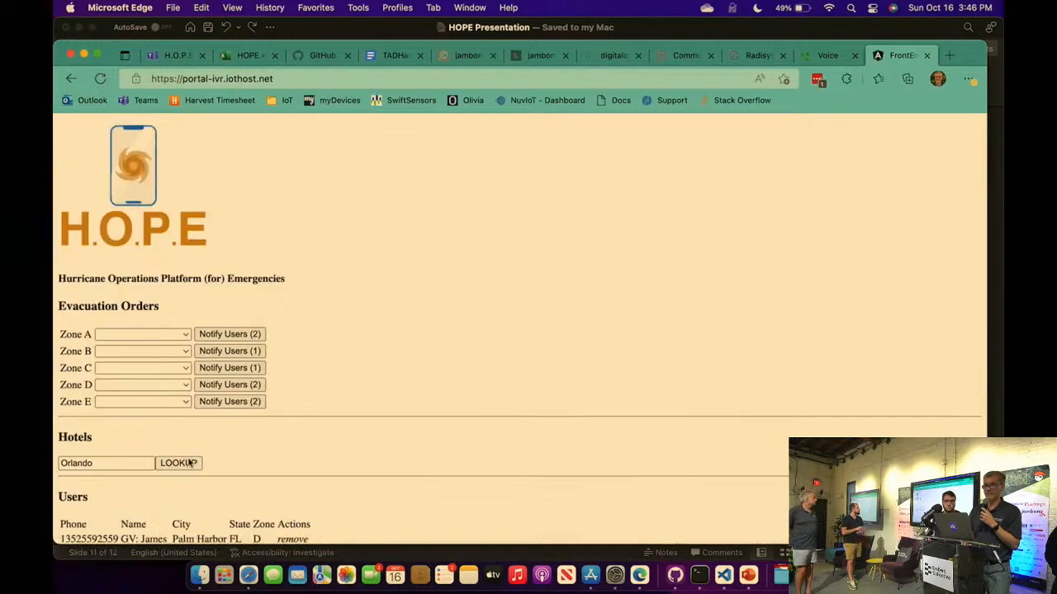
Step: Run the hotel LOOKUP for Orlando FL and view the Available Hotels list
{"action": "left_click", "coordinate": [179, 462]}
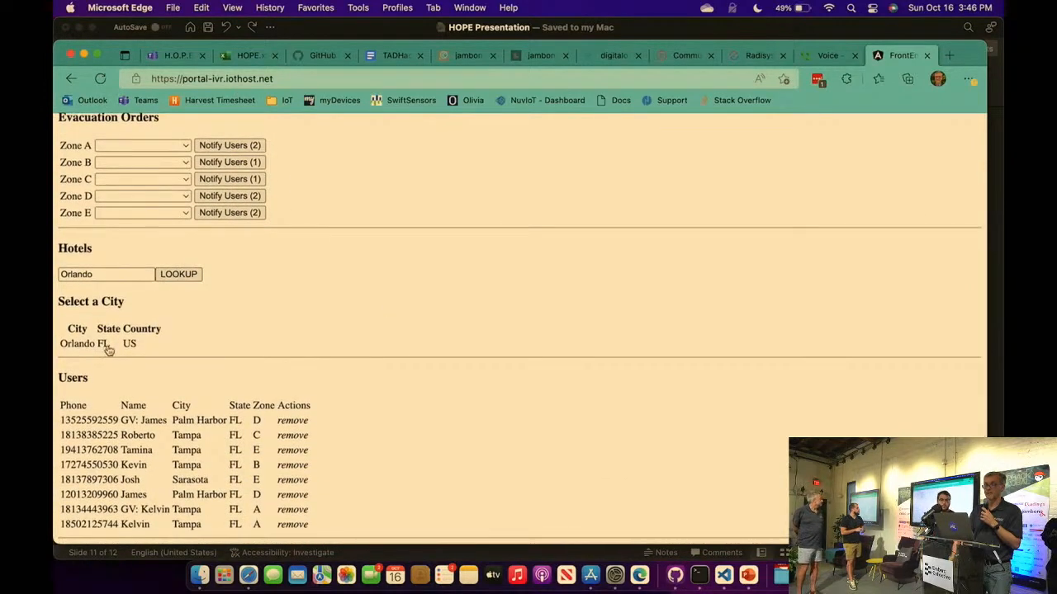
{"action": "left_click", "coordinate": [178, 274]}
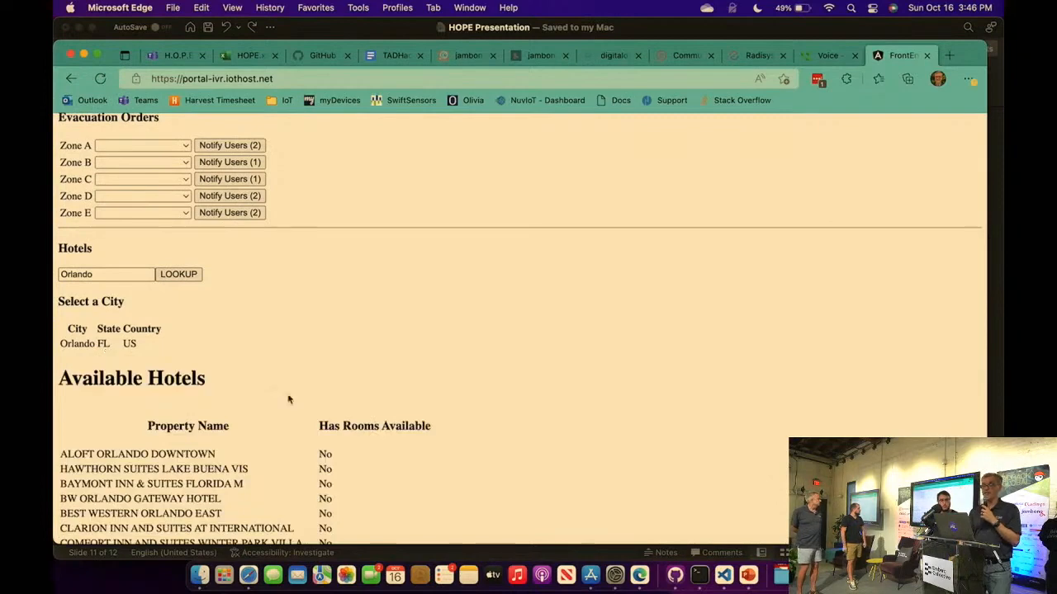
{"action": "scroll", "scroll_direction": "down", "scroll_amount": 3}
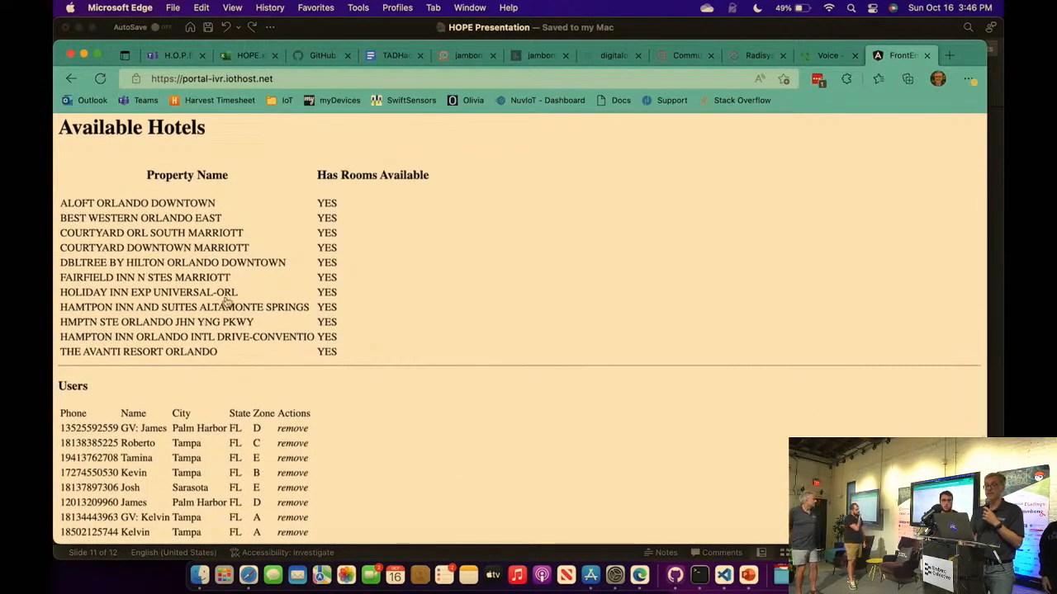
{"action": "left_click", "coordinate": [145, 277]}
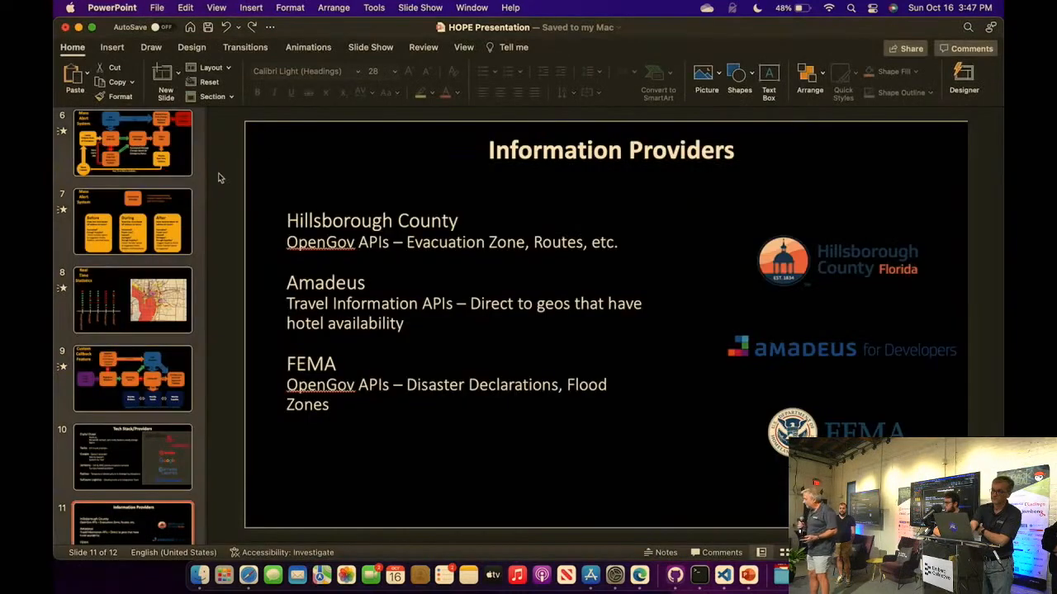
Step: Scroll the thumbnails to the top and jump back to the H.O.P.E title slide
{"action": "scroll", "scroll_direction": "up", "scroll_amount": 3}
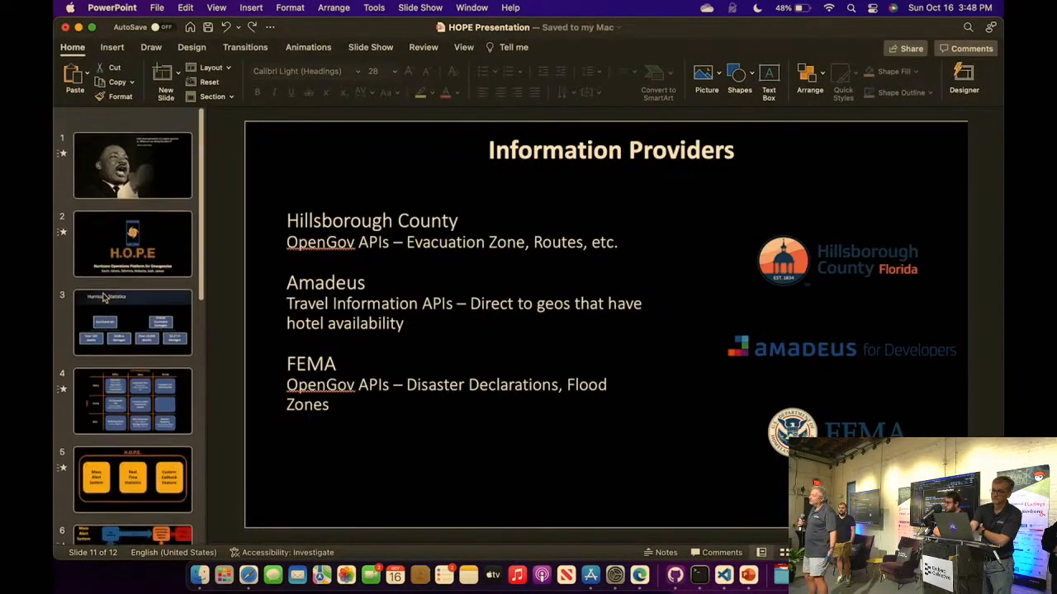
{"action": "left_click", "coordinate": [132, 223]}
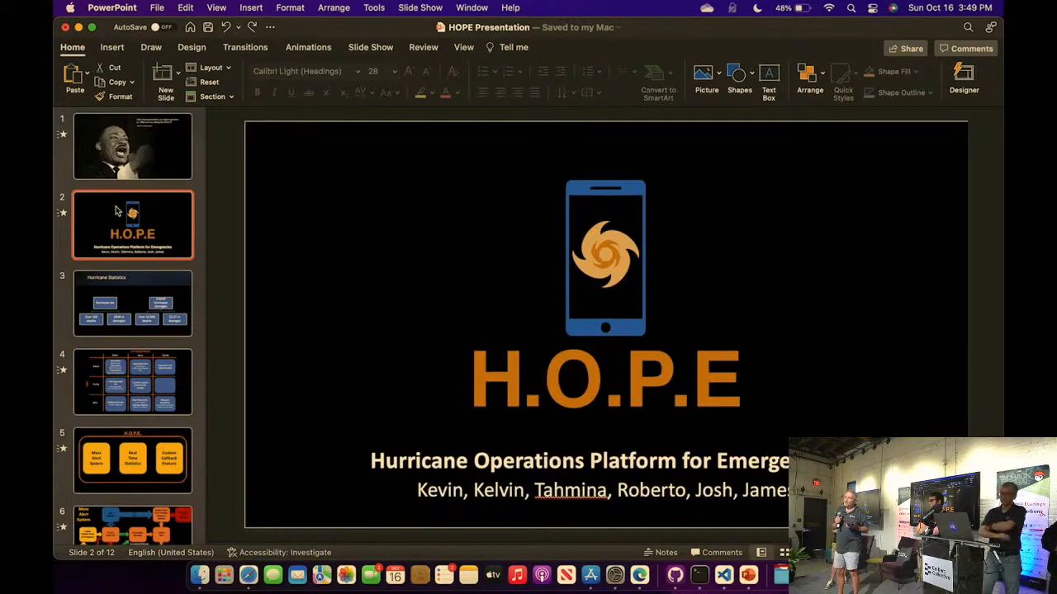
Step: Select the Custom Callback Feature slide and start presenting from it in Presenter View
{"action": "scroll", "scroll_direction": "down", "scroll_amount": 3}
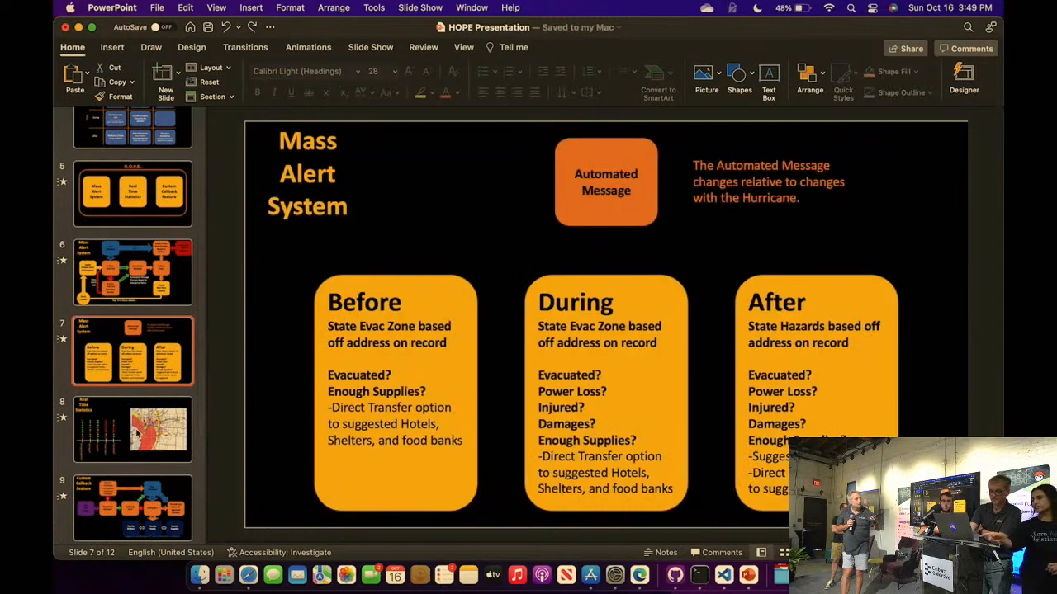
{"action": "left_click", "coordinate": [132, 509]}
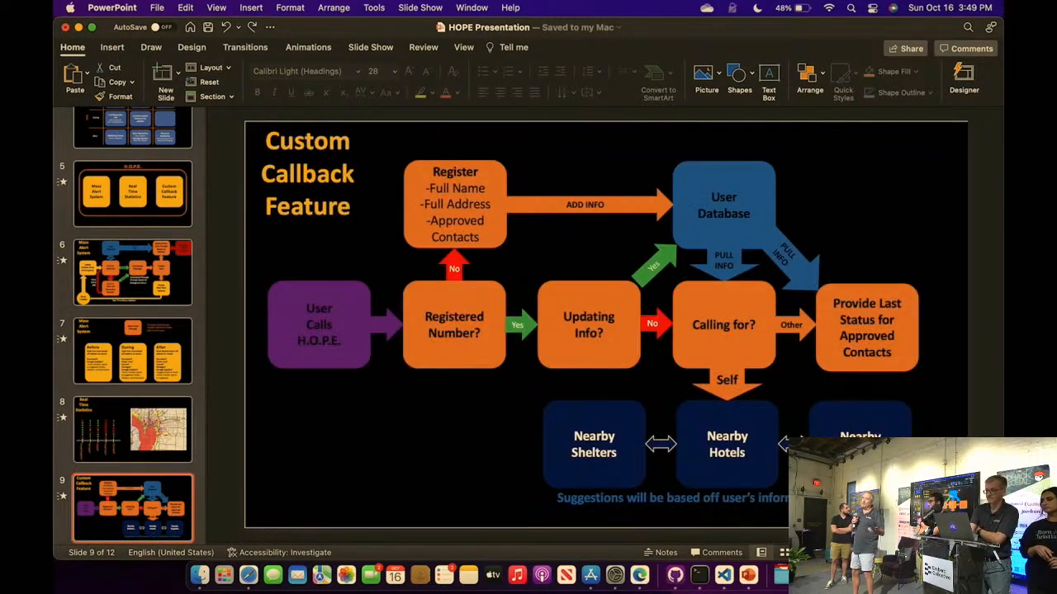
{"action": "left_click", "coordinate": [370, 47]}
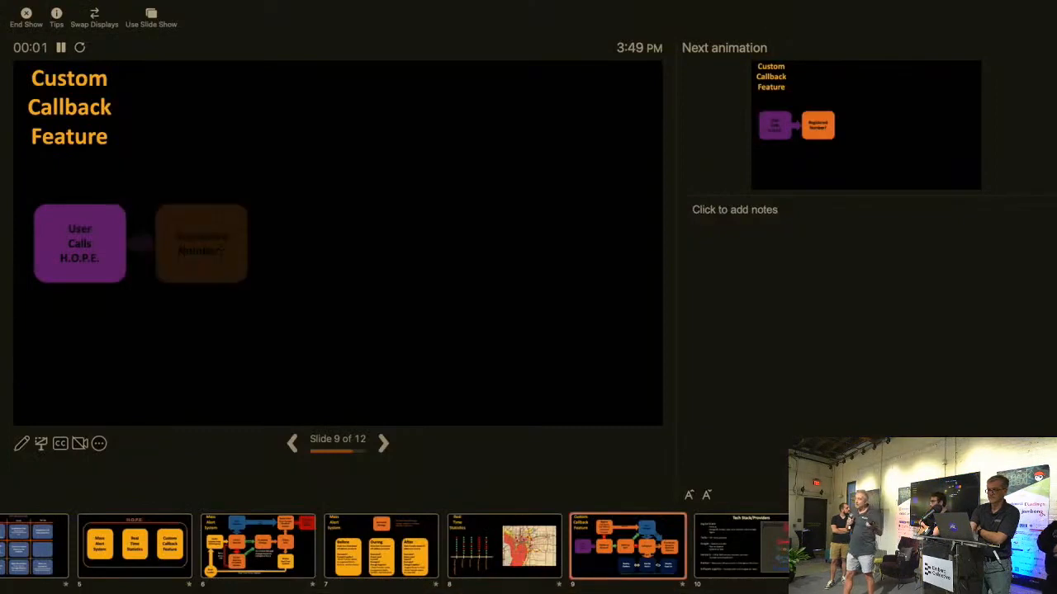